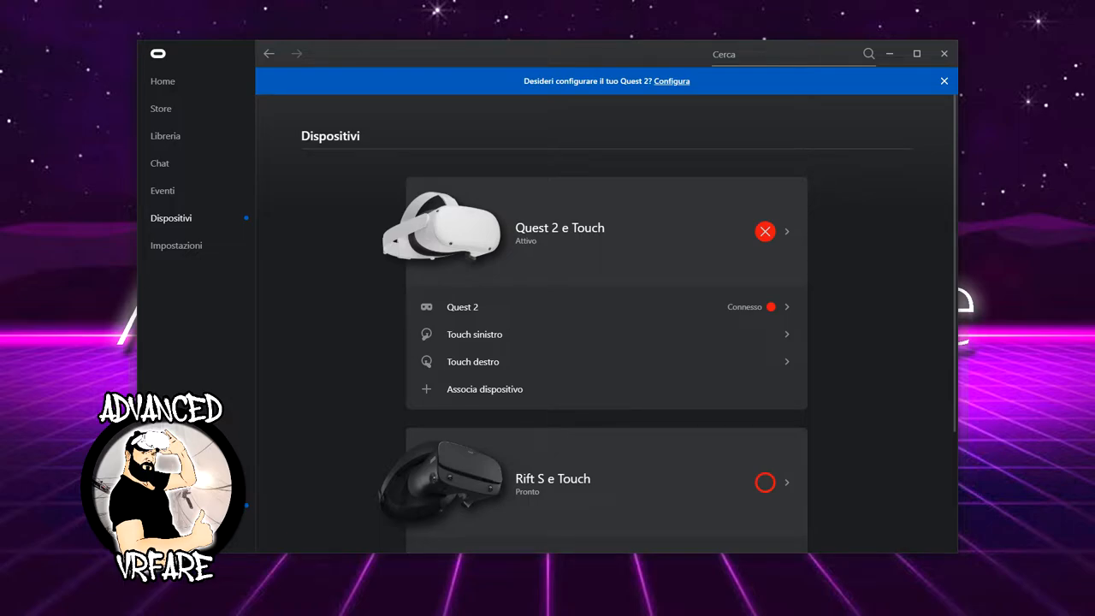
mouse_move(893, 439)
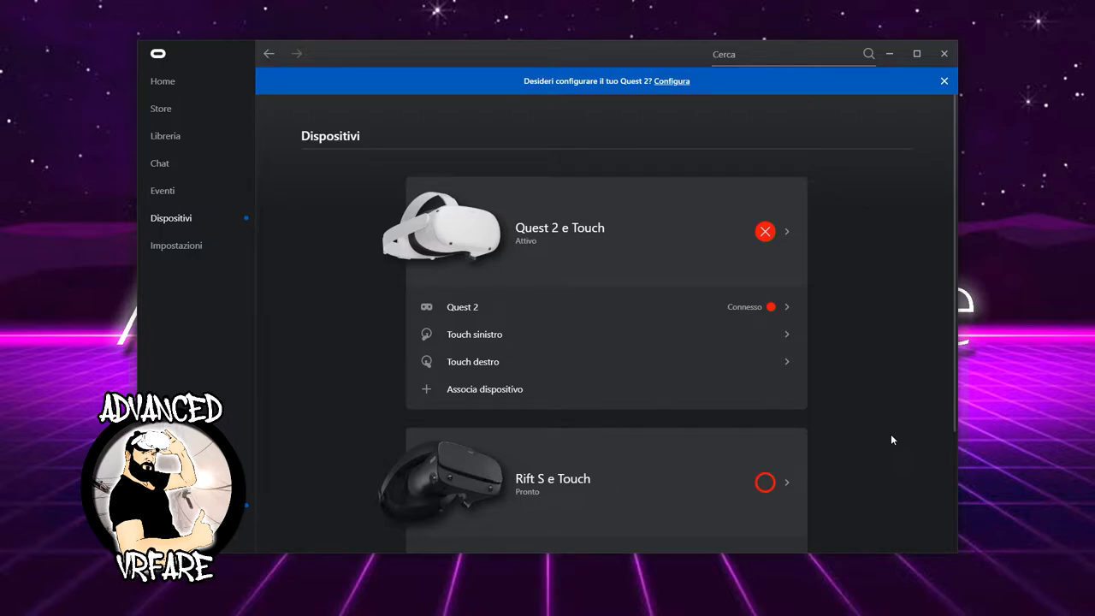
mouse_move(534, 428)
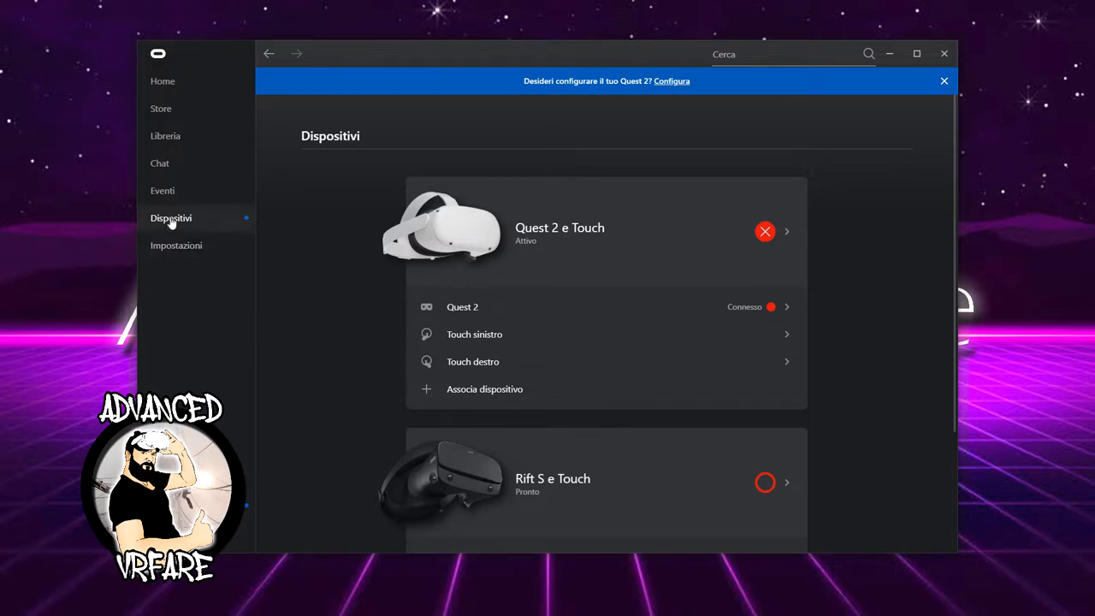
mouse_move(637, 244)
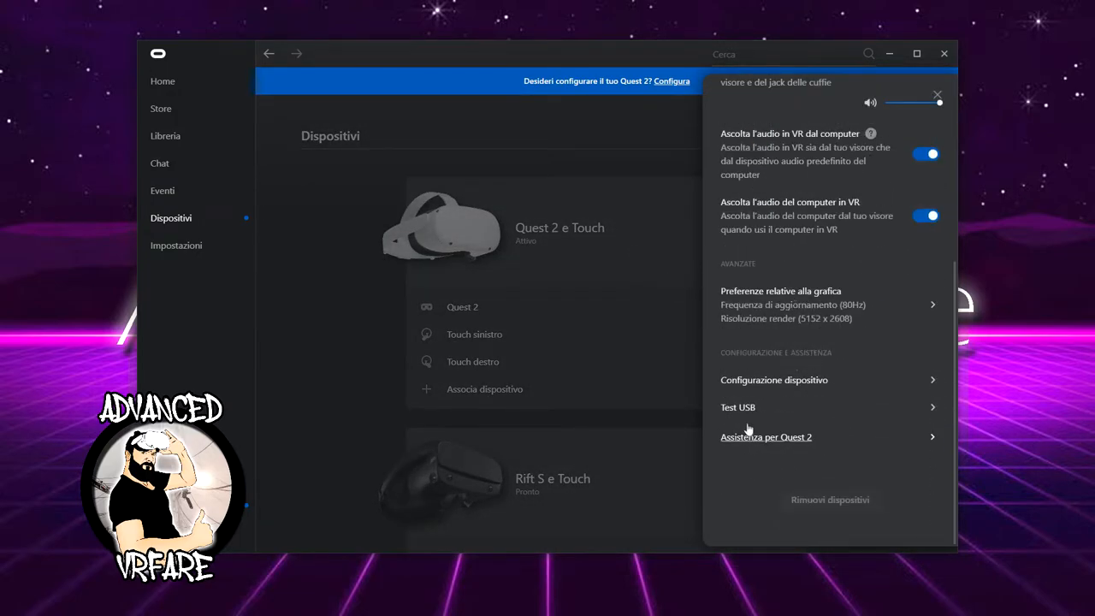
- Open the Quest 2 Test USB panel and start the 'Testa il collegamento' cable test
click(738, 407)
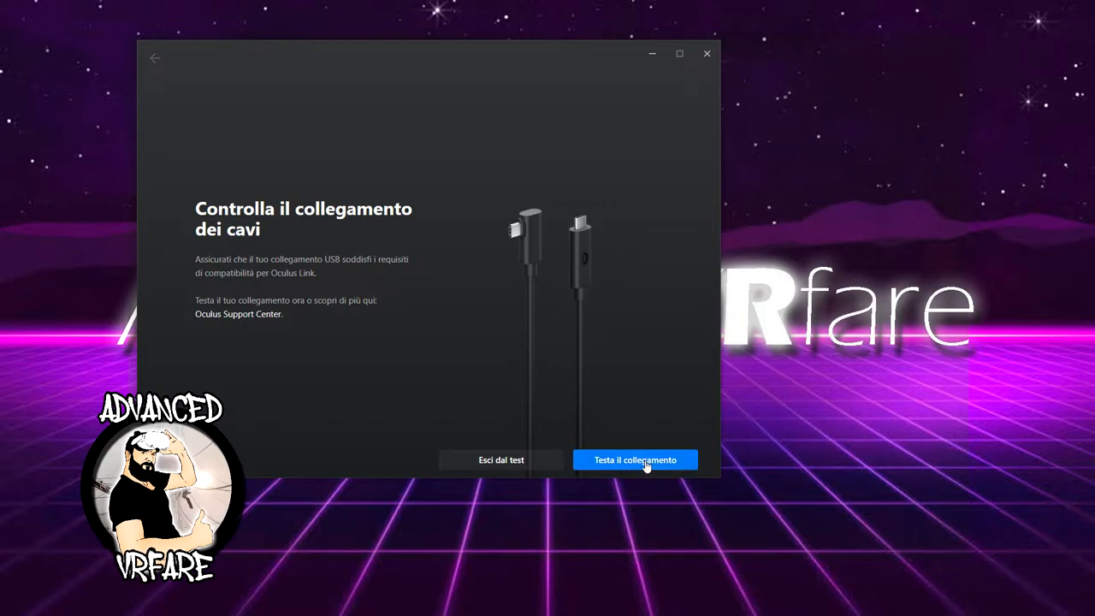
click(635, 459)
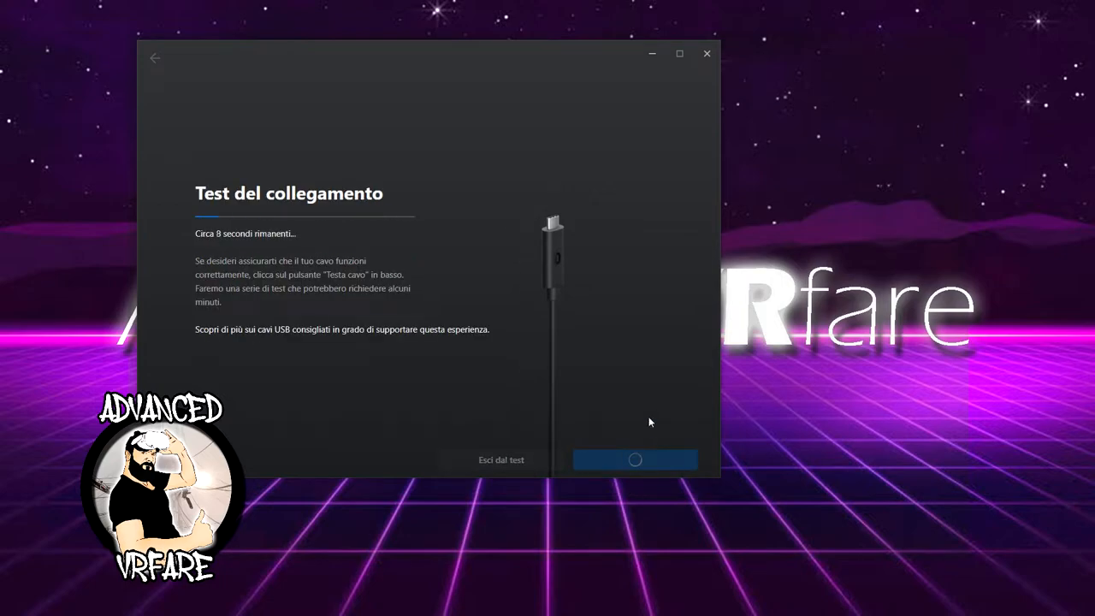